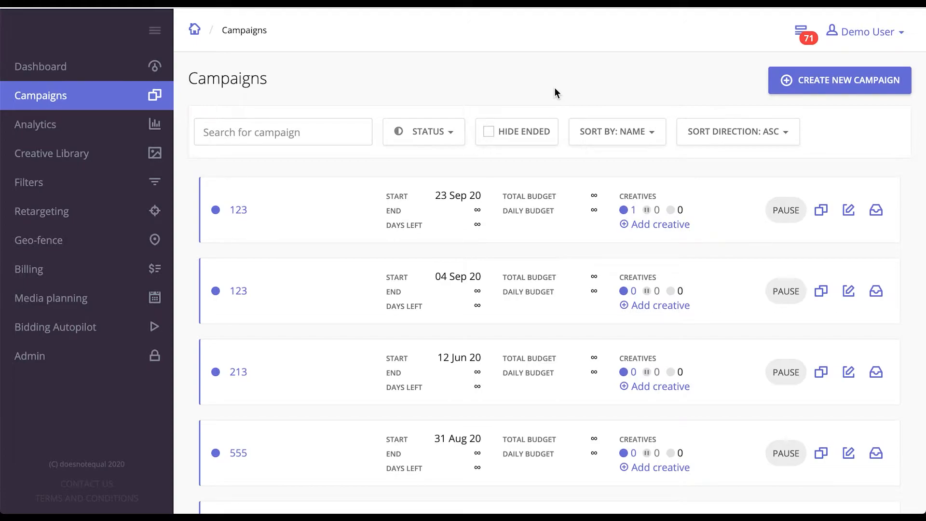
mouse_move(666, 94)
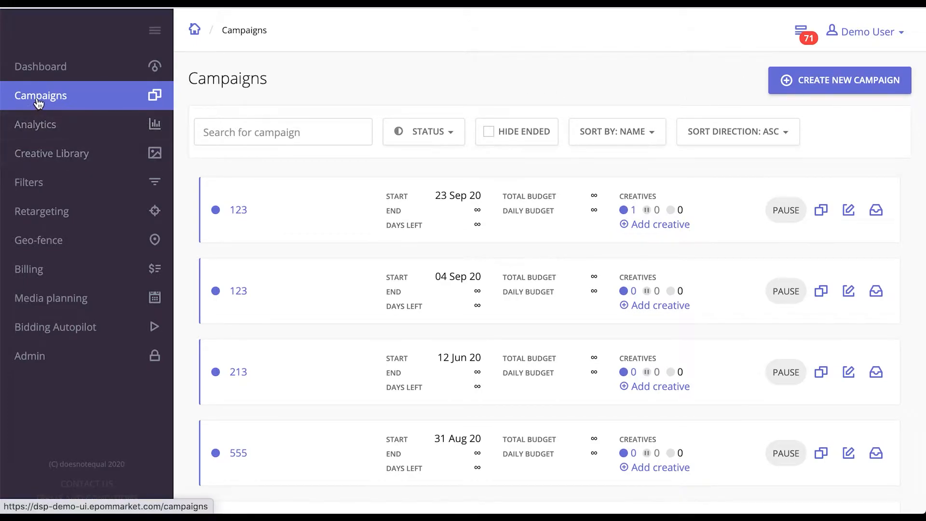
- Create a new campaign and name it 'test'
left_click(839, 80)
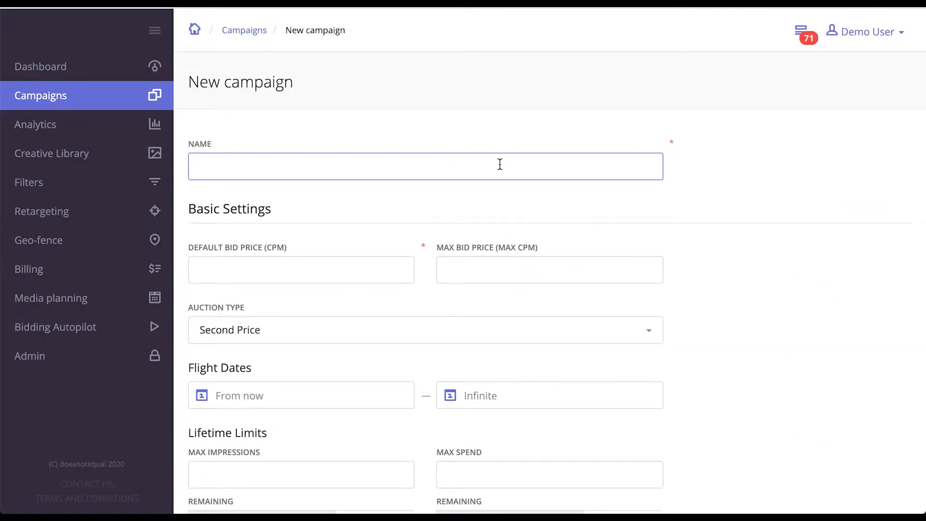
mouse_move(660, 161)
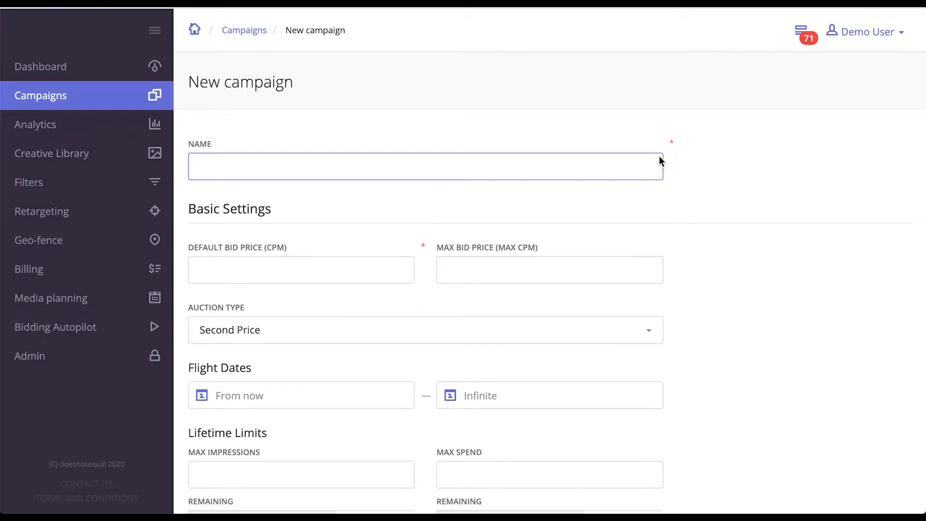
type("t")
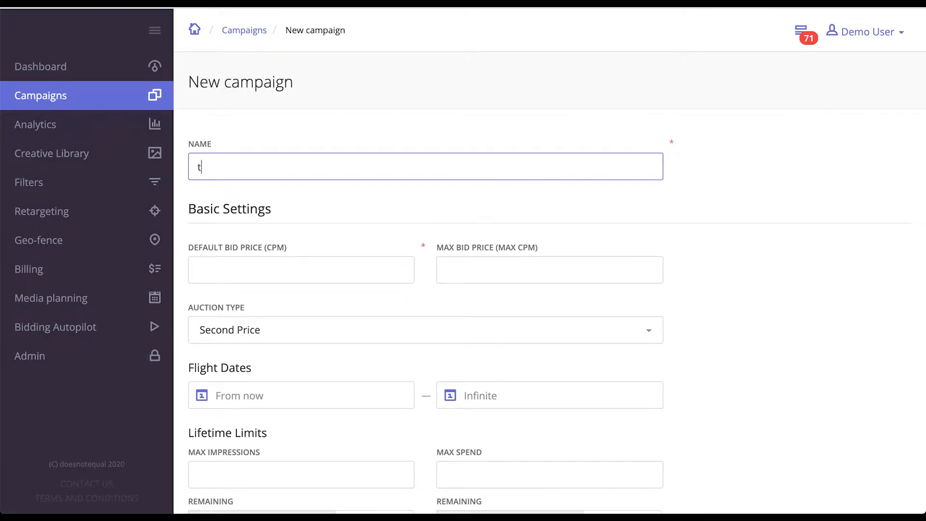
type("est")
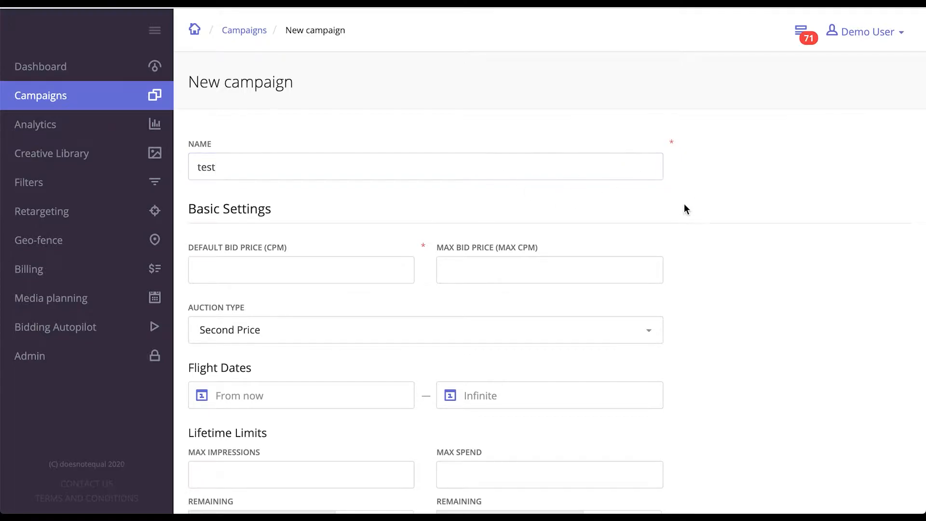
- Set the default bid price (CPM) to 1 and the max bid price to 10
left_click(301, 269)
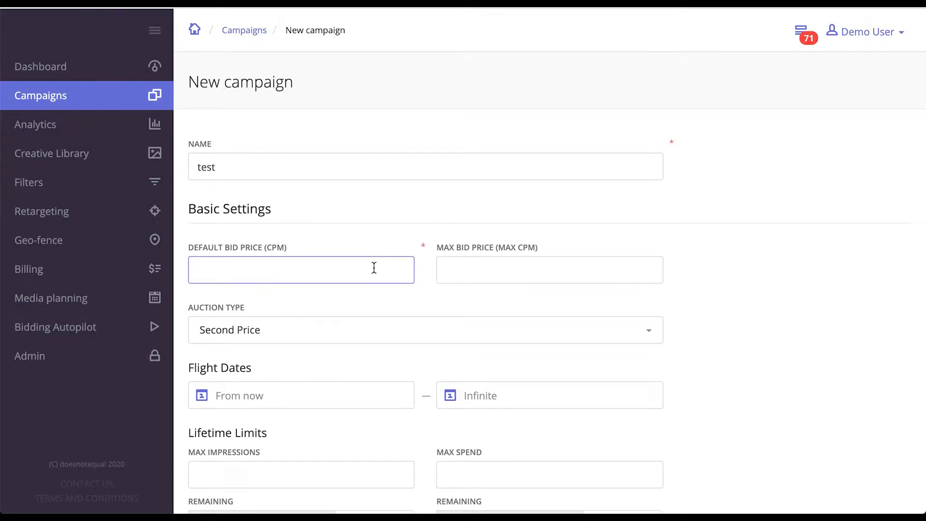
type("1")
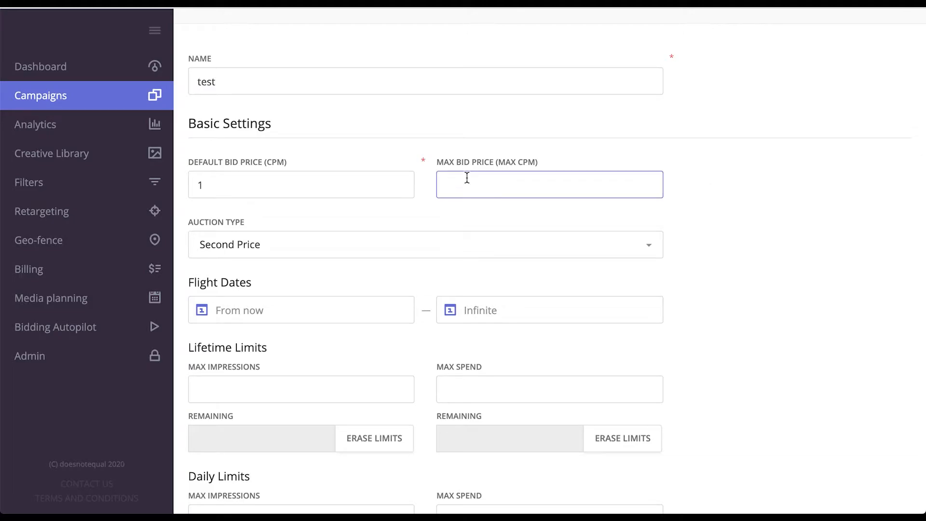
type("10")
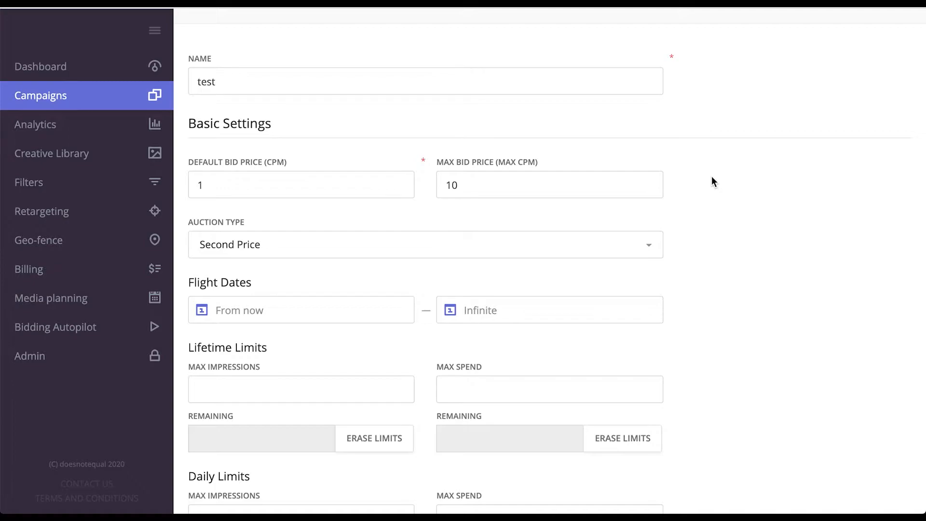
scroll("down", 3)
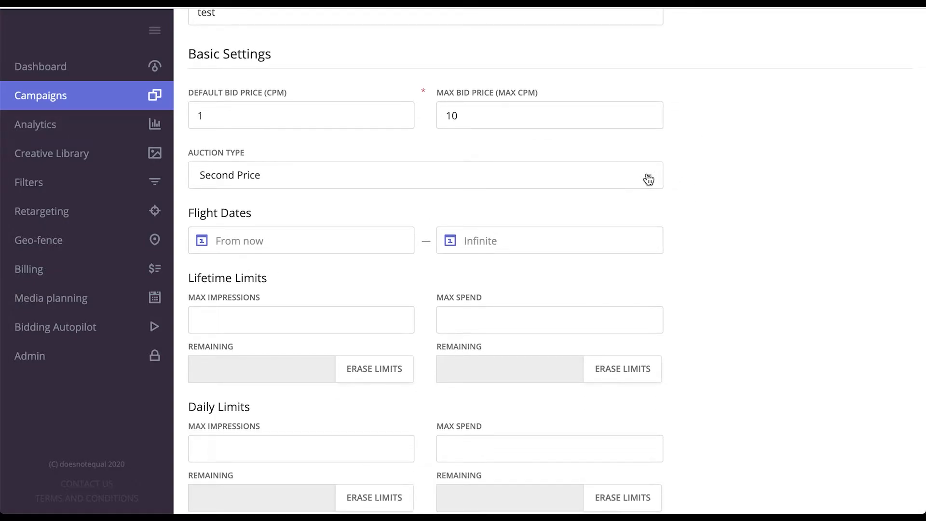
scroll("down", 3)
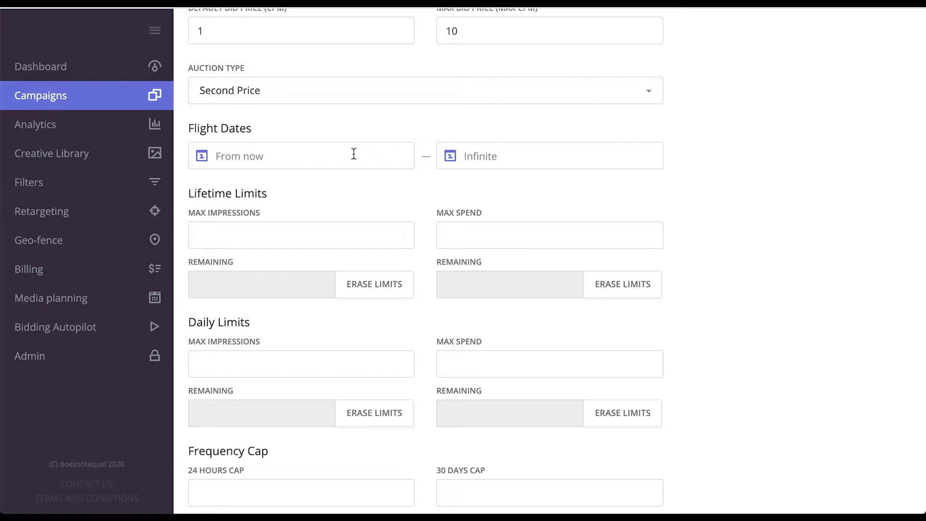
scroll("down", 3)
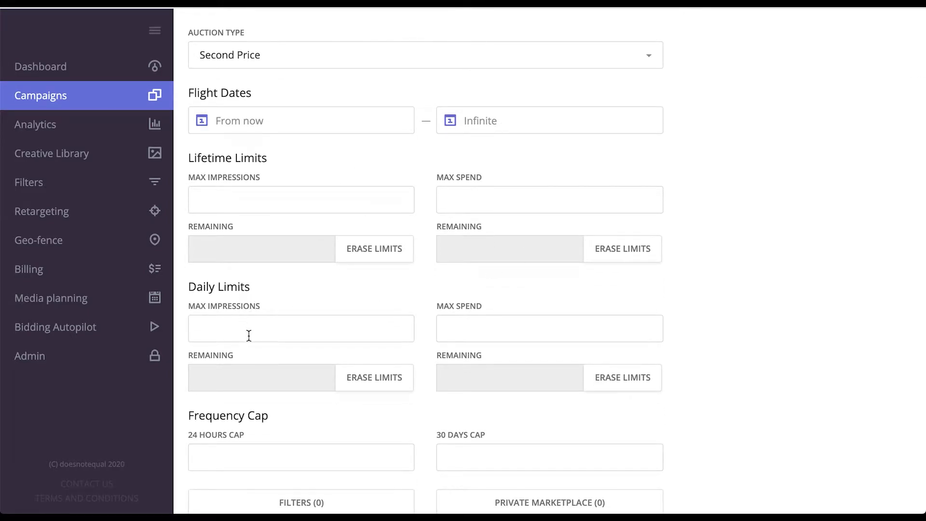
scroll("down", 3)
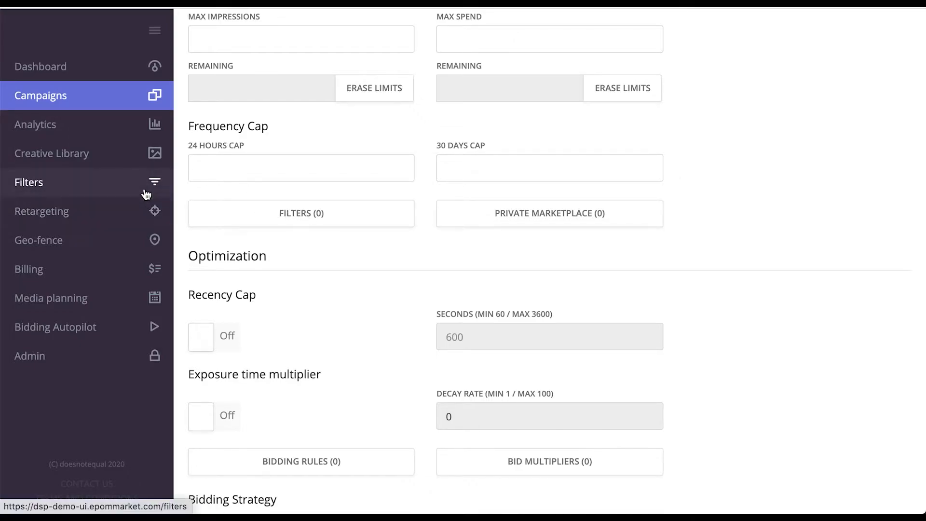
mouse_move(741, 217)
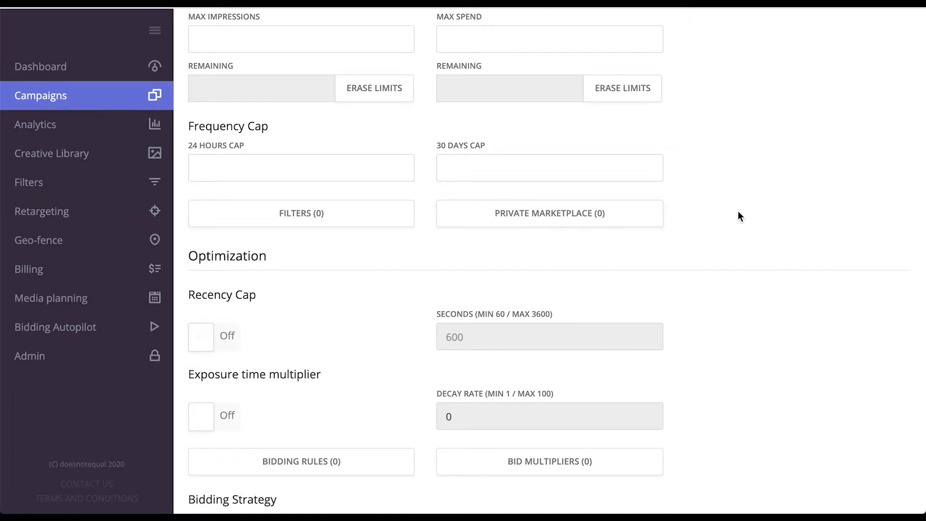
- Enable the recency cap and apply 600 seconds to it
scroll("down", 3)
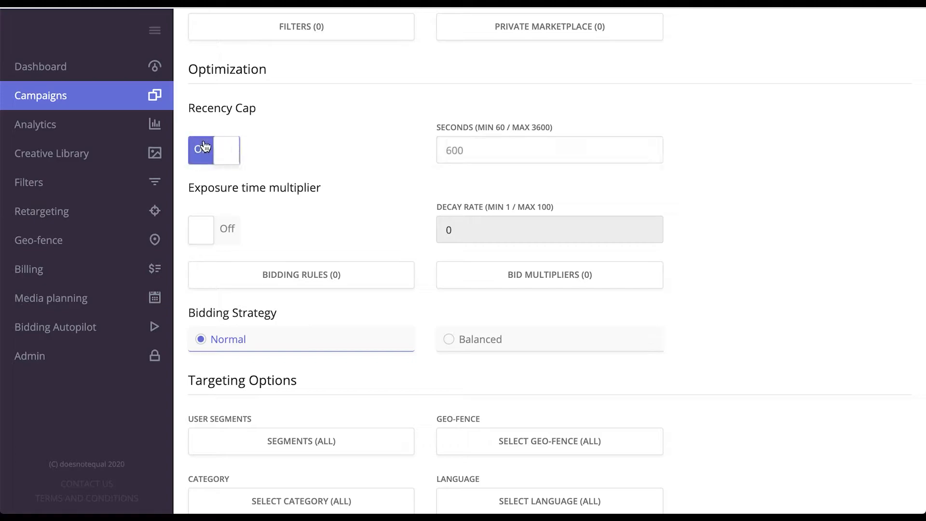
left_click(213, 148)
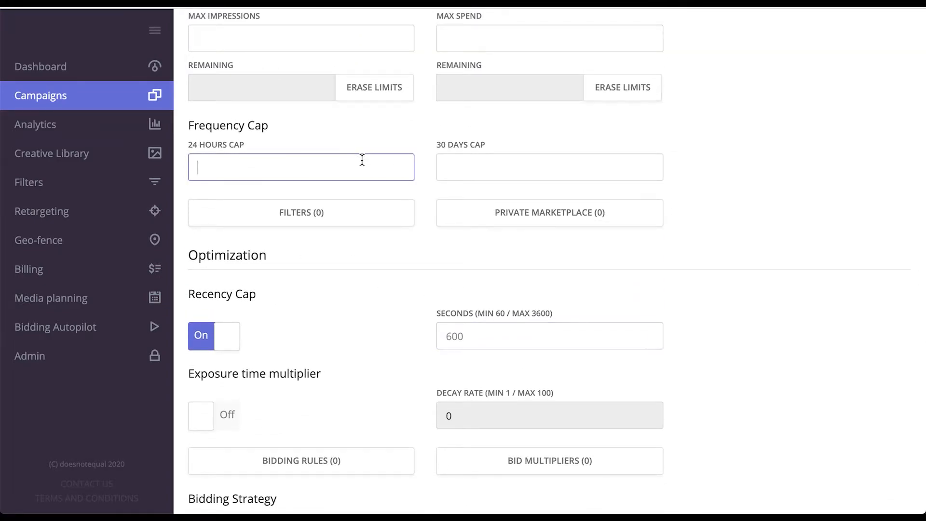
type("3")
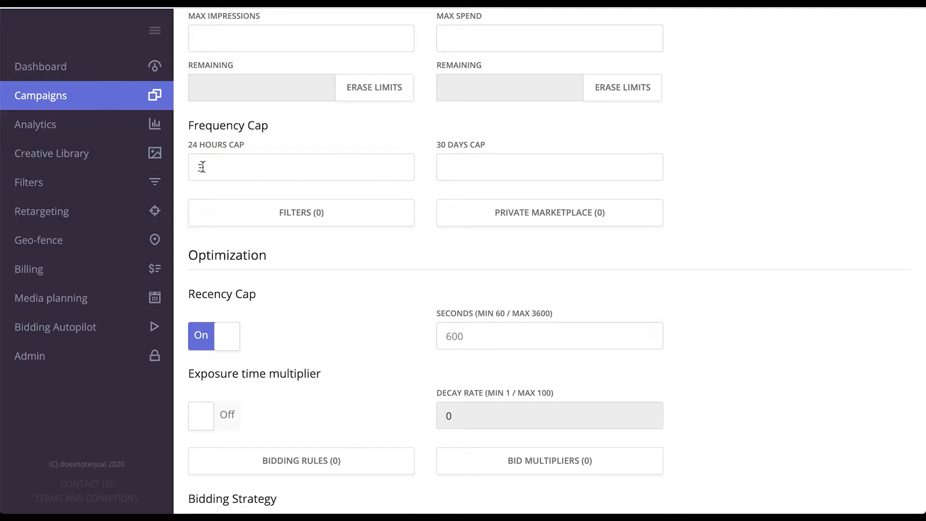
type("3")
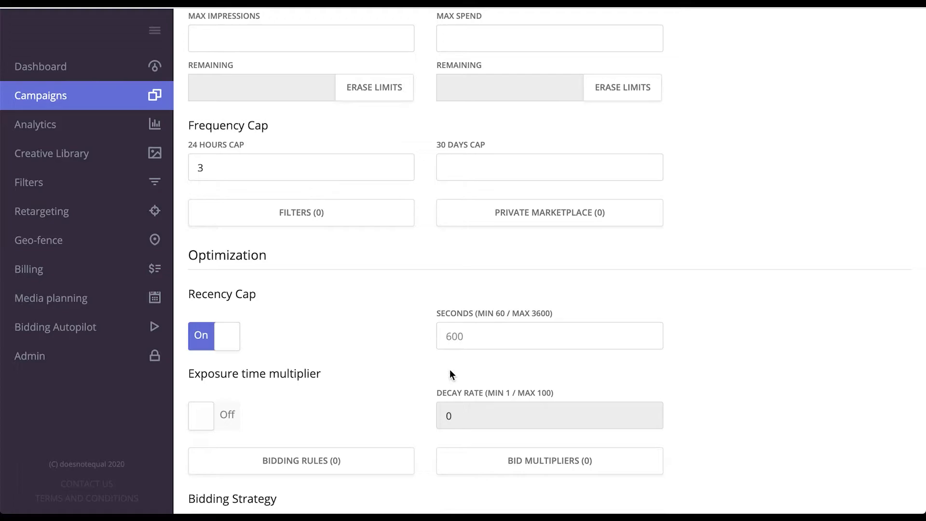
left_click(549, 336)
type("600")
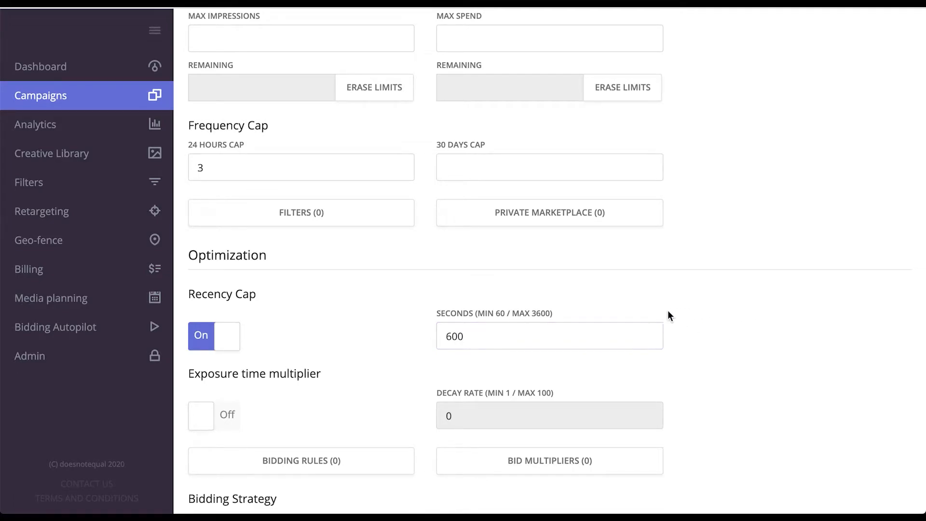
- Set the 24-hour frequency cap to 3
scroll("down", 3)
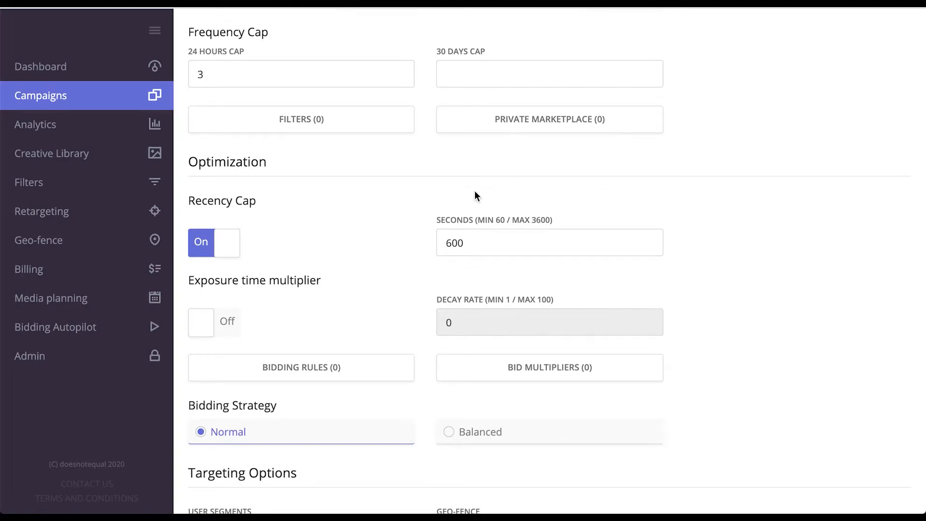
left_click(301, 73)
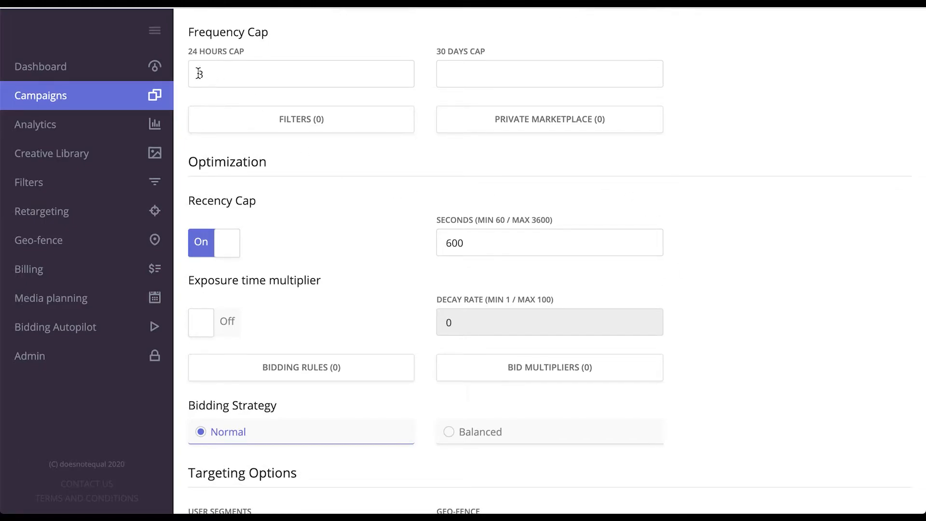
type("3")
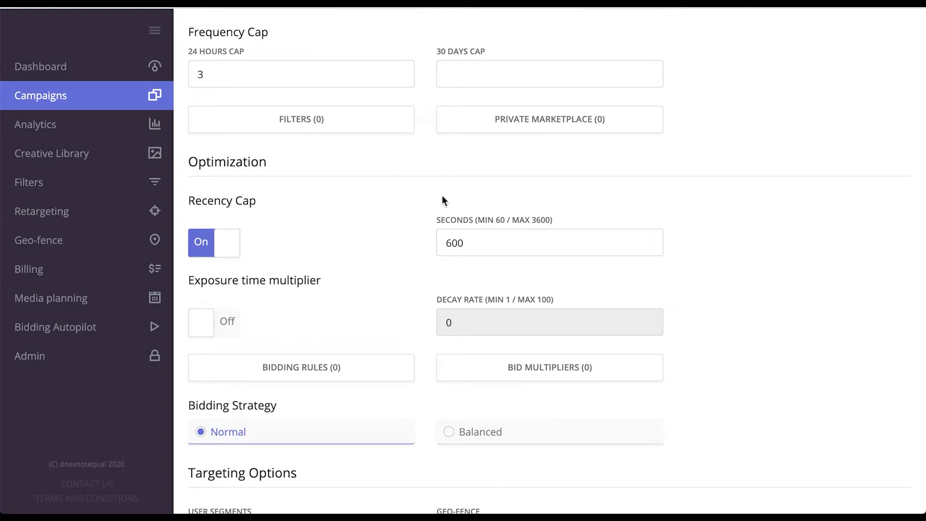
scroll("down", 3)
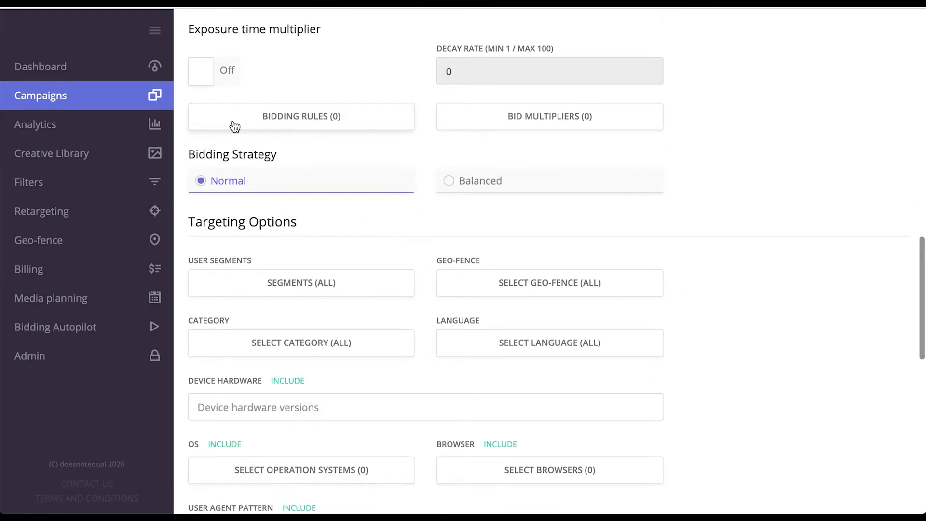
left_click(201, 70)
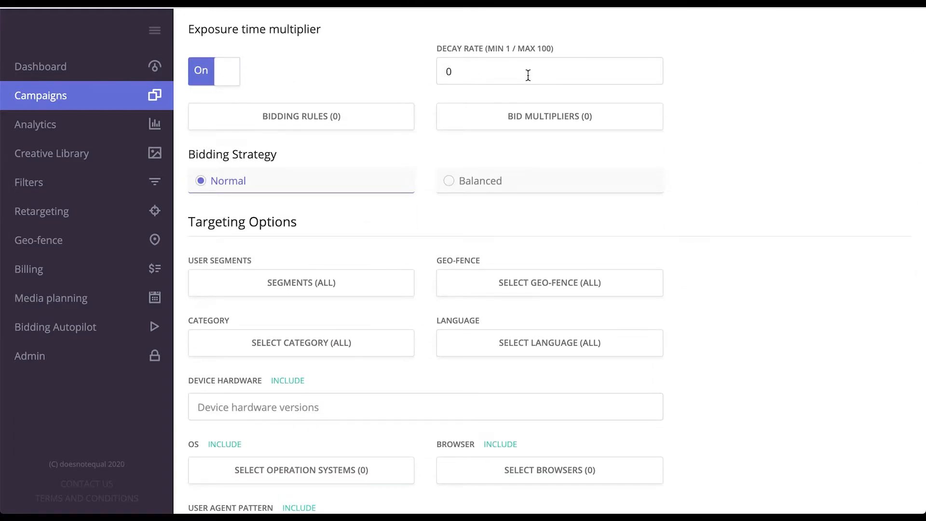
mouse_move(709, 106)
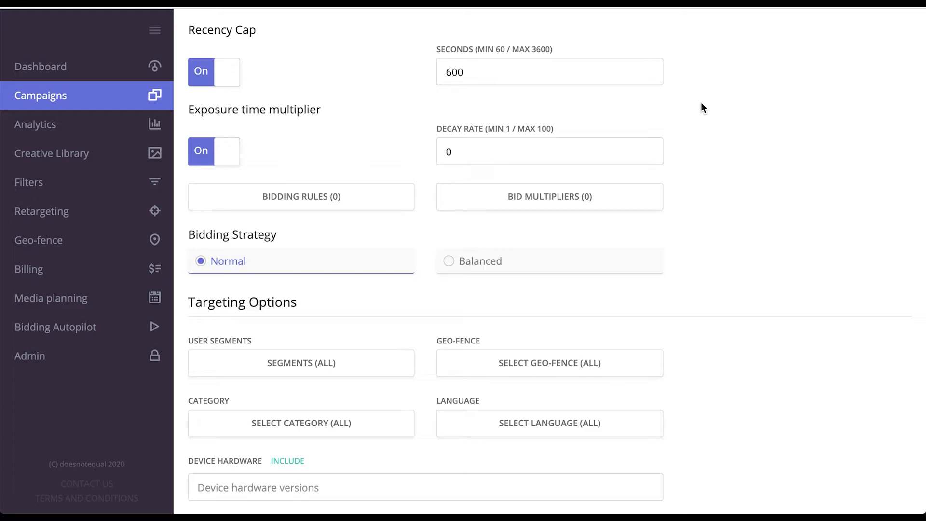
mouse_move(297, 199)
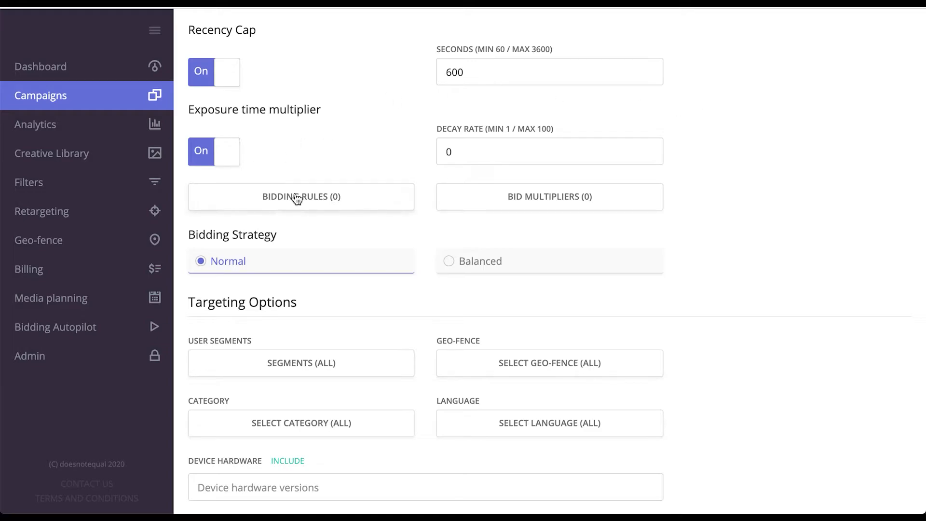
mouse_move(55, 327)
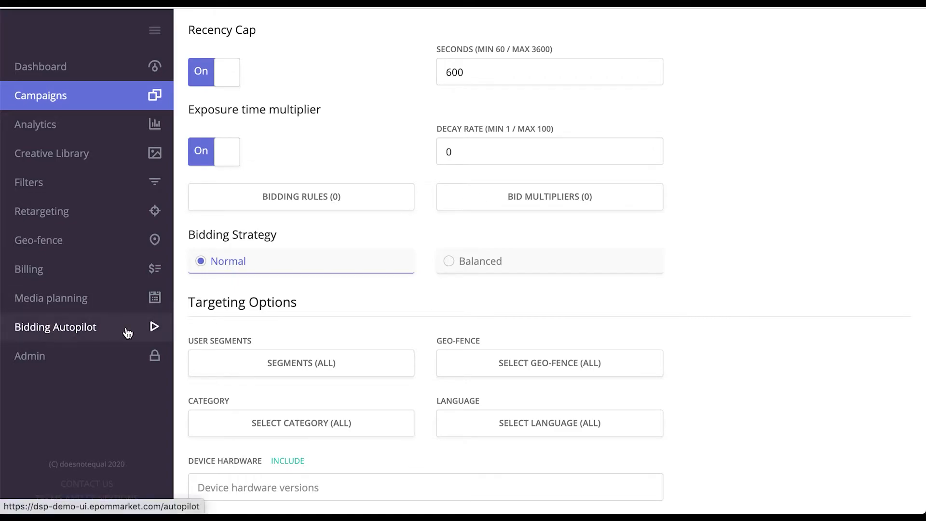
scroll("down", 3)
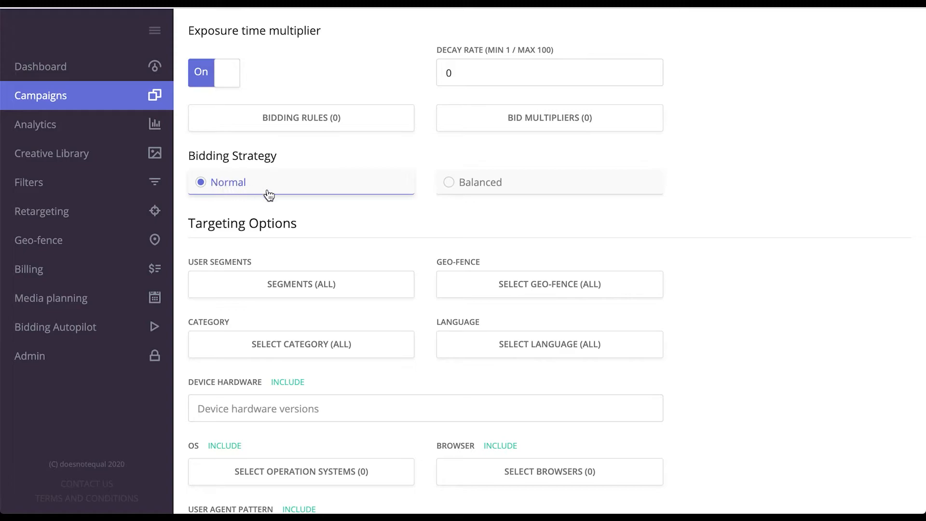
mouse_move(393, 185)
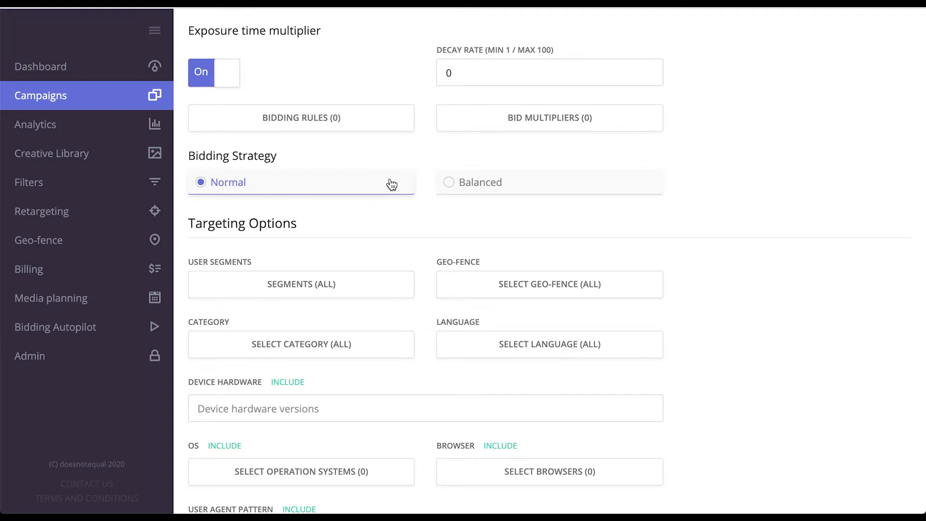
mouse_move(501, 186)
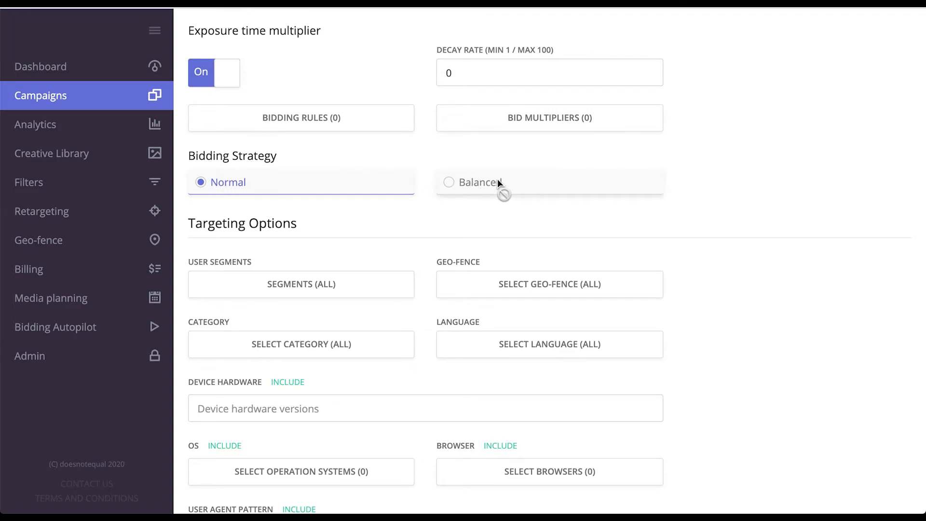
scroll("down", 3)
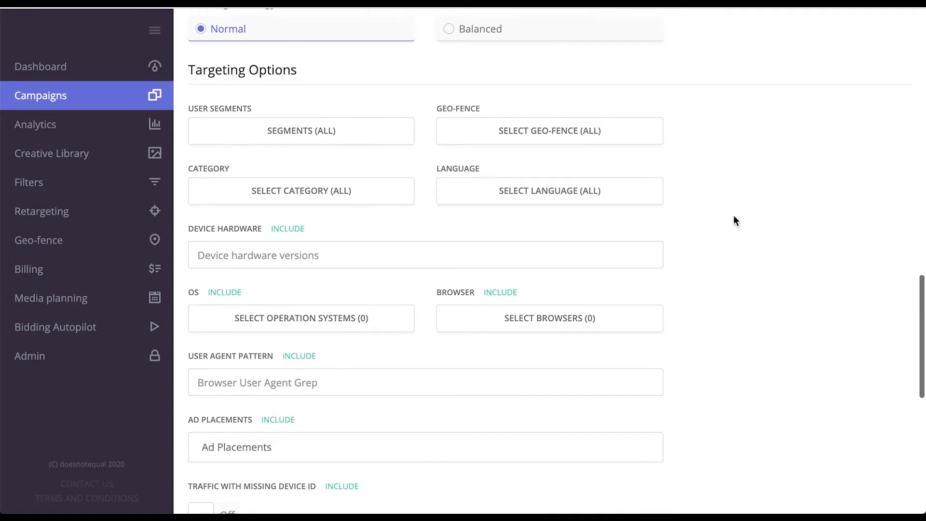
scroll("down", 3)
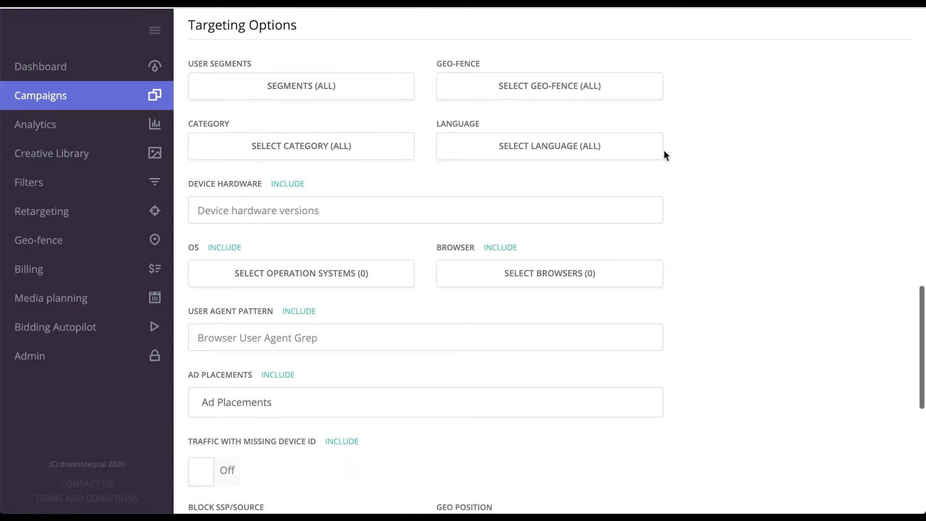
scroll("down", 3)
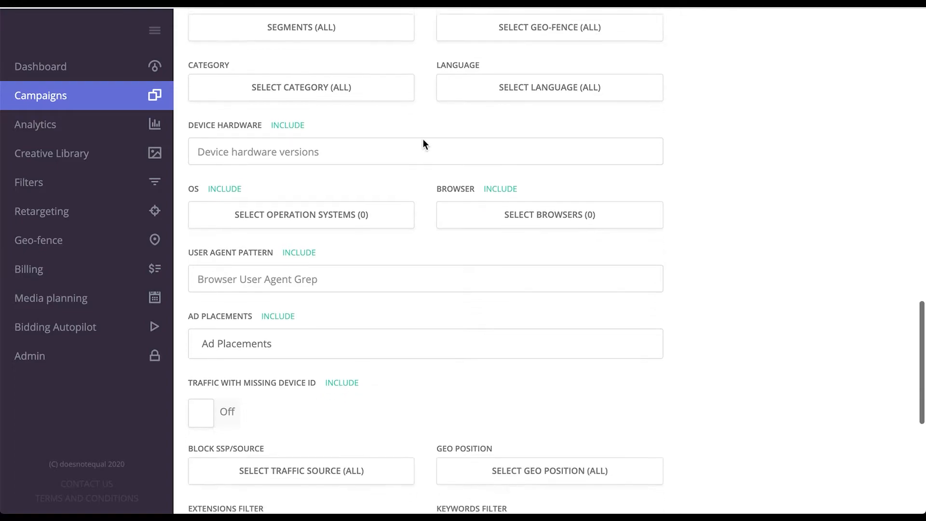
scroll("down", 3)
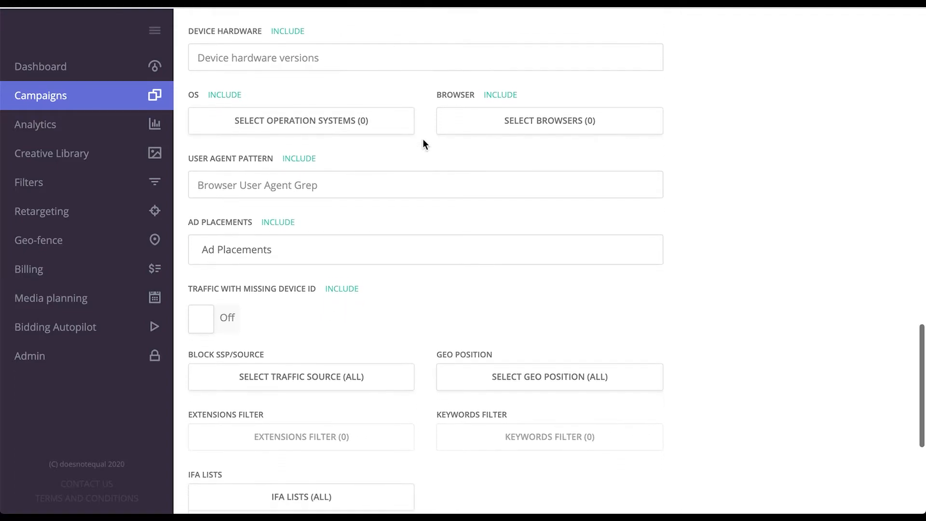
scroll("down", 3)
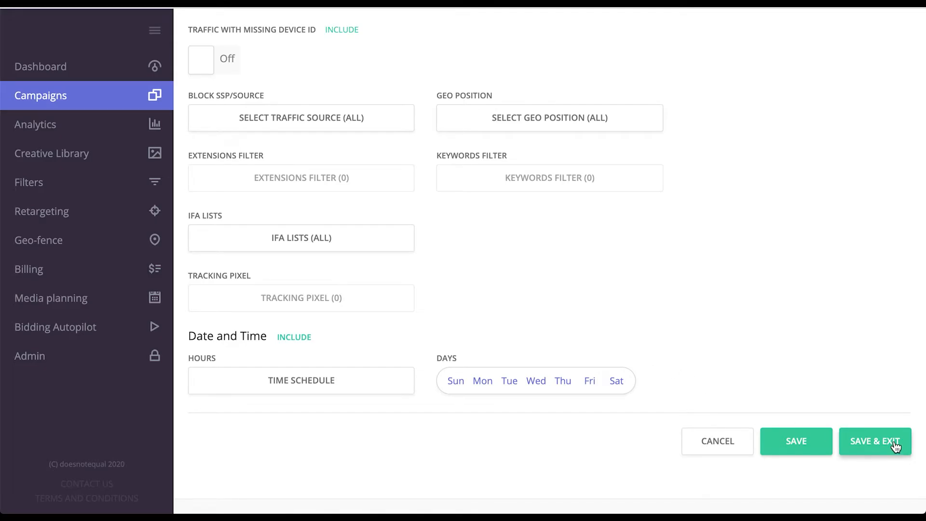
- Save the campaign, then add a Banner creative to campaign 123
left_click(875, 441)
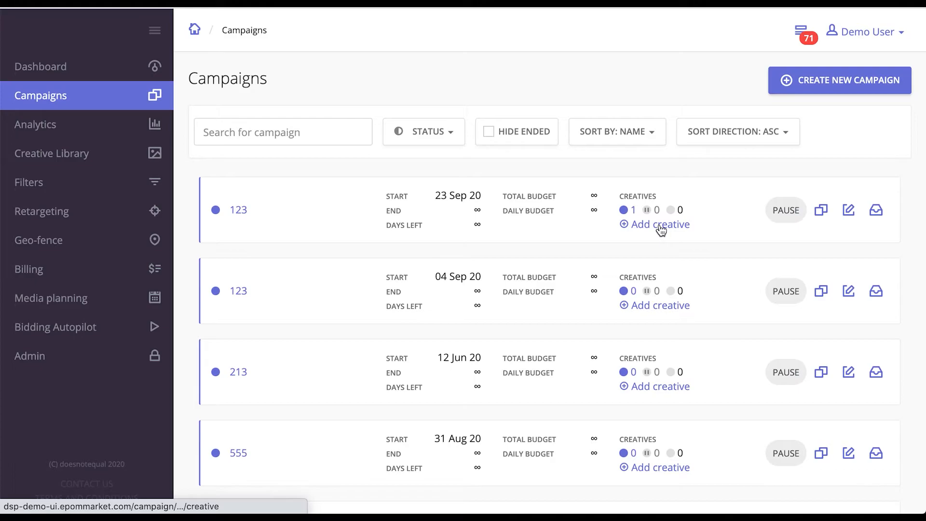
left_click(659, 224)
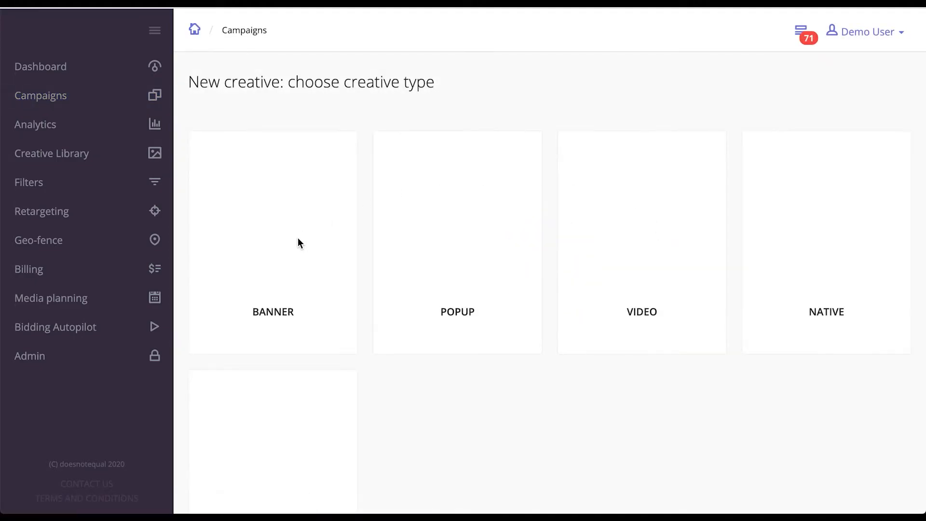
scroll("down", 3)
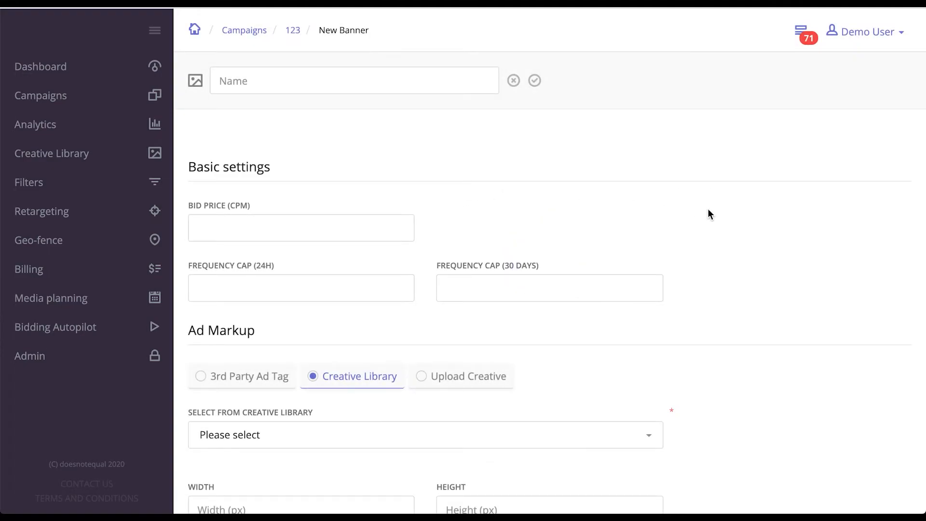
- Set the ad markup source to 3rd Party Ad Tag, leaving the banner size unchosen
scroll("down", 3)
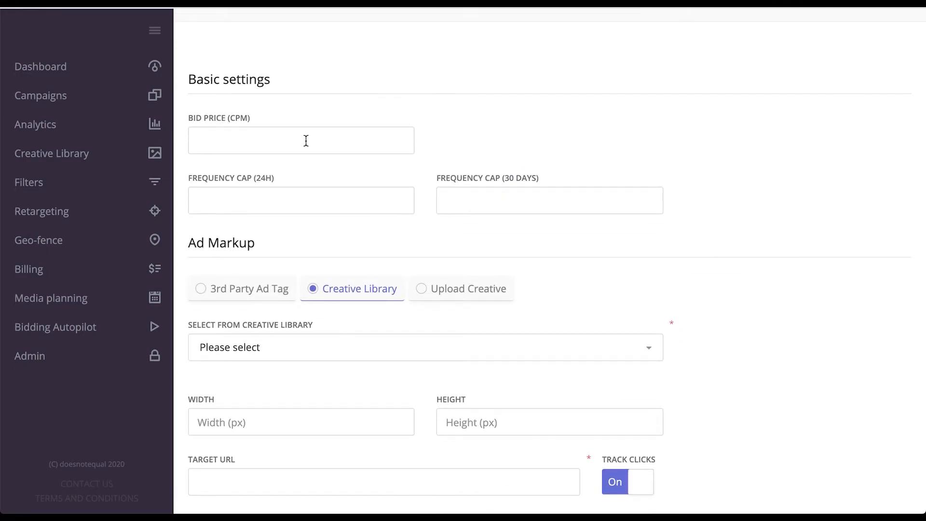
mouse_move(446, 204)
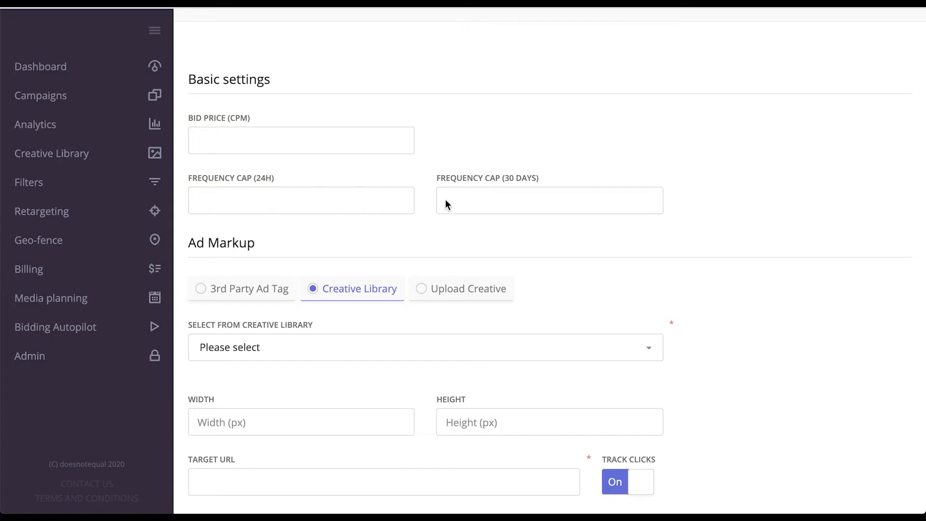
mouse_move(467, 71)
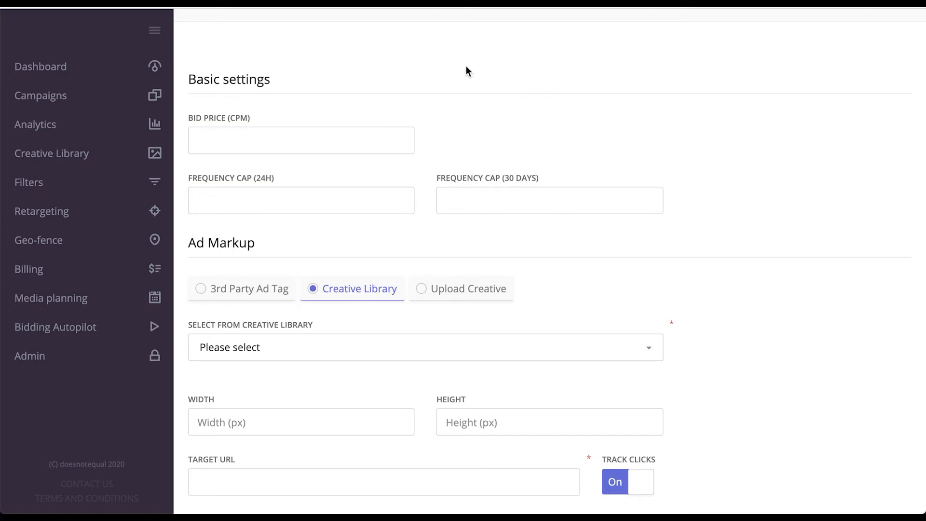
scroll("down", 3)
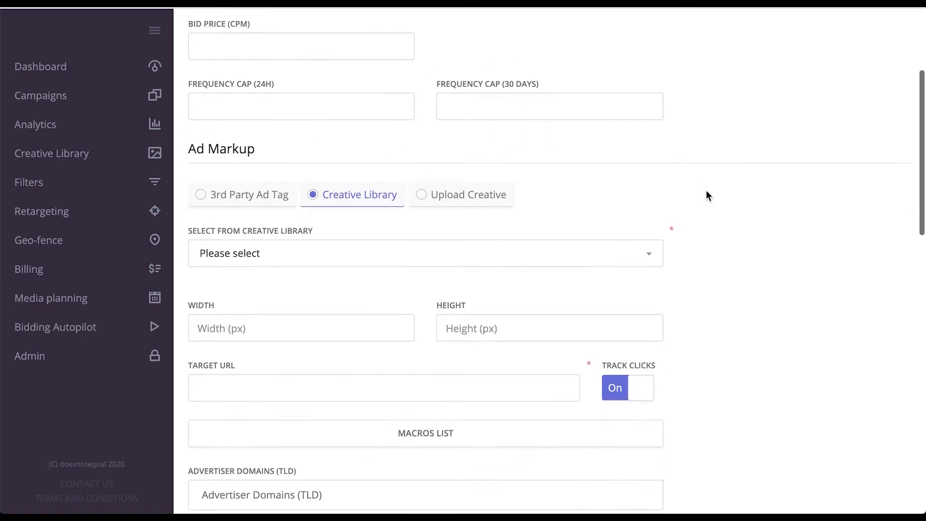
scroll("down", 3)
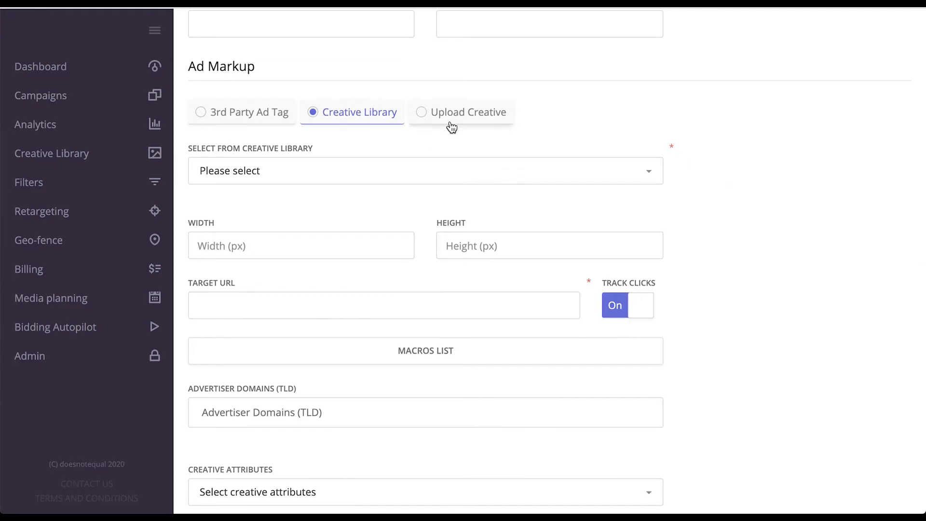
left_click(461, 112)
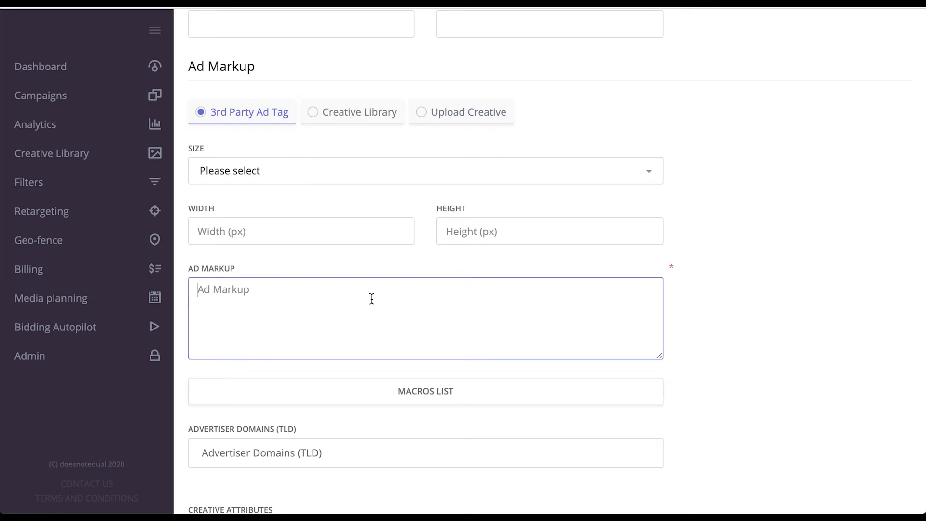
left_click(425, 171)
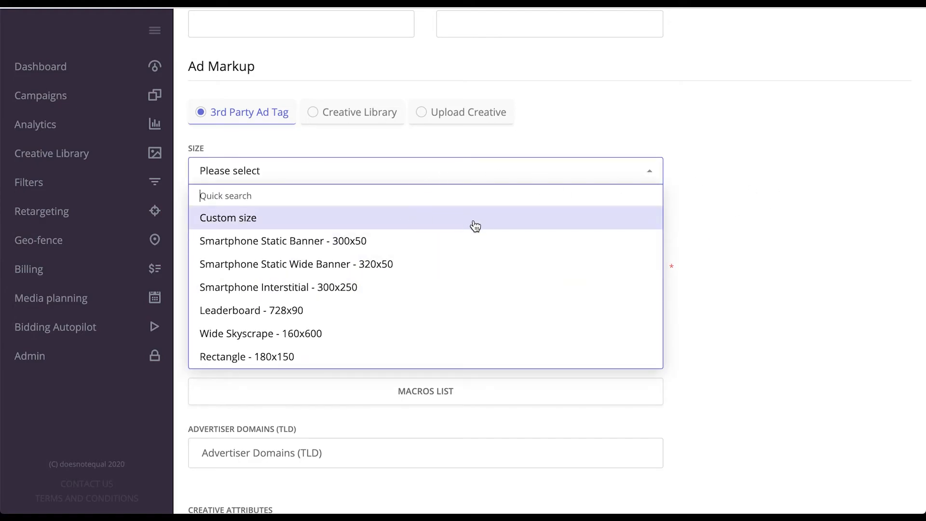
left_click(227, 217)
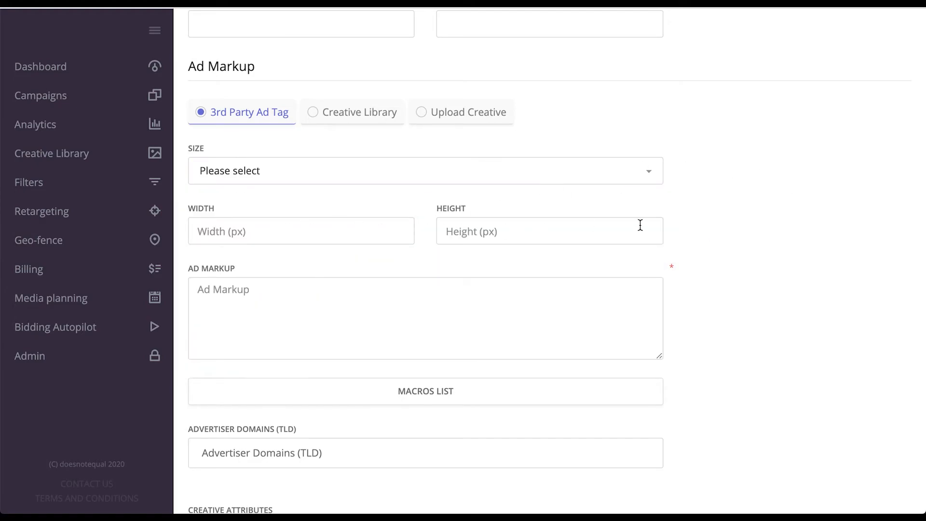
scroll("down", 3)
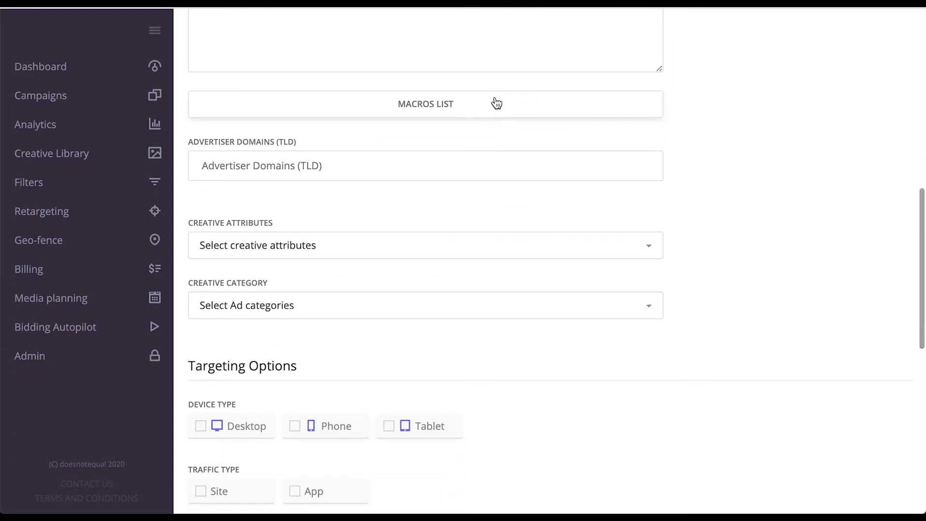
left_click(425, 104)
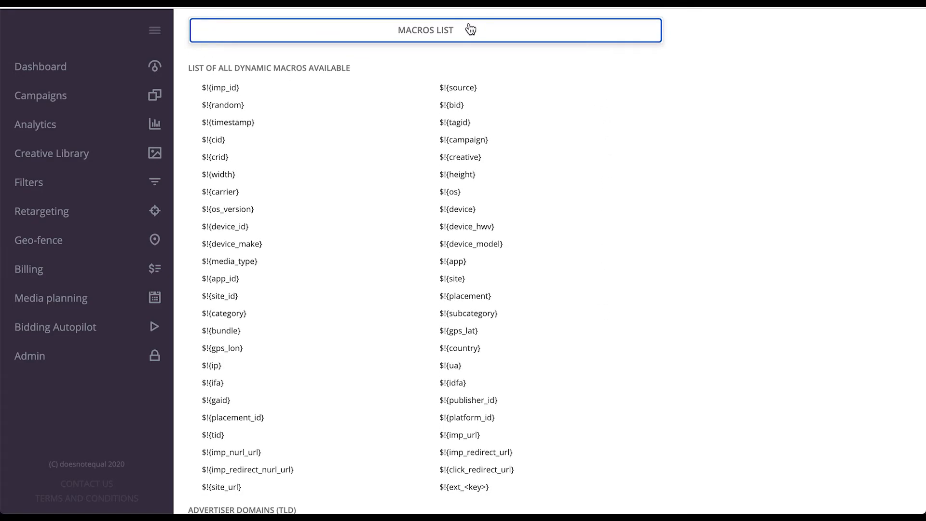
left_click(424, 30)
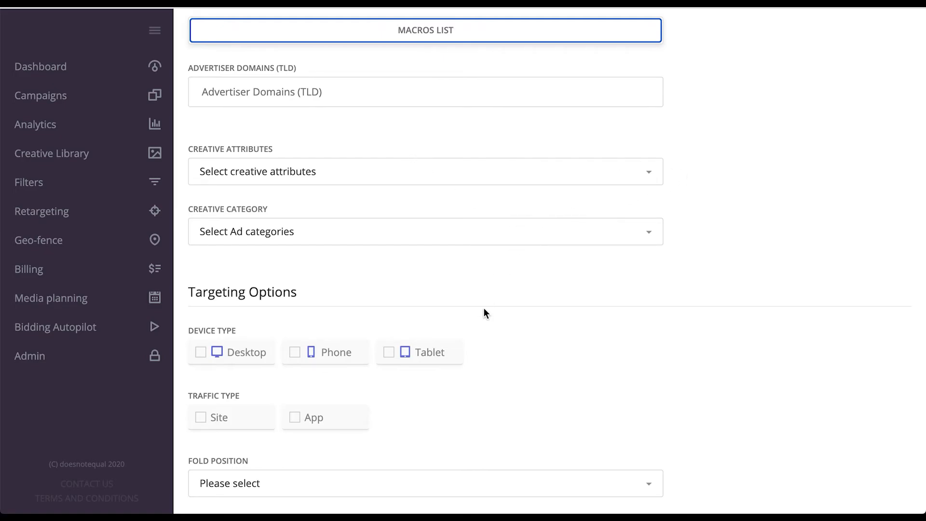
scroll("down", 3)
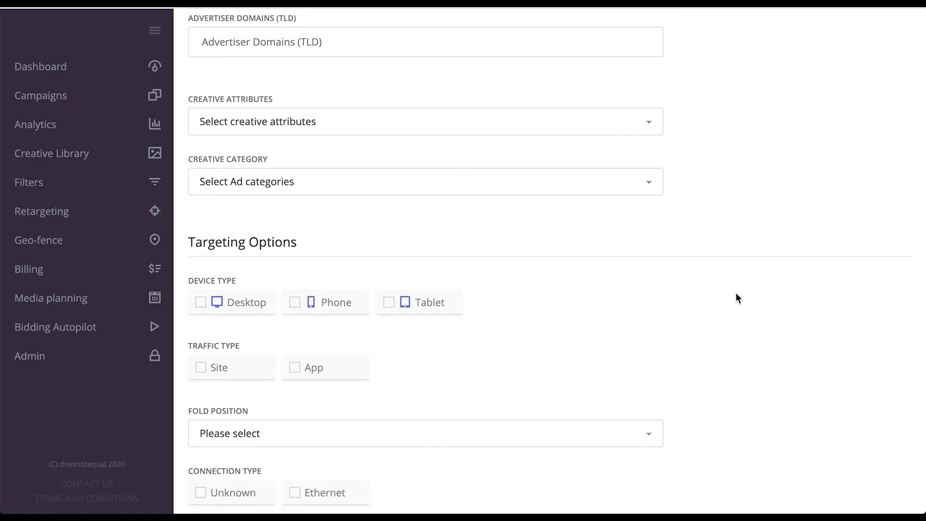
scroll("down", 3)
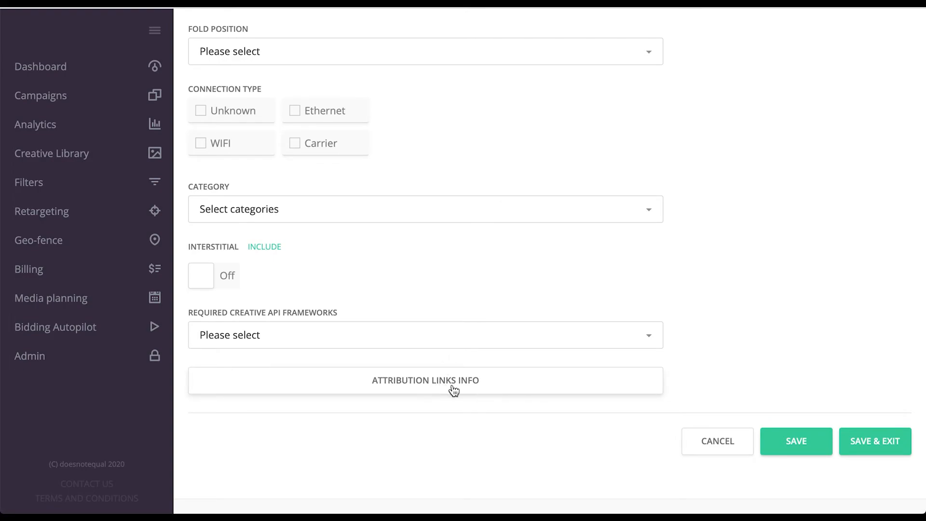
- Show the attribution links info with click and conversion tracking URLs
left_click(424, 380)
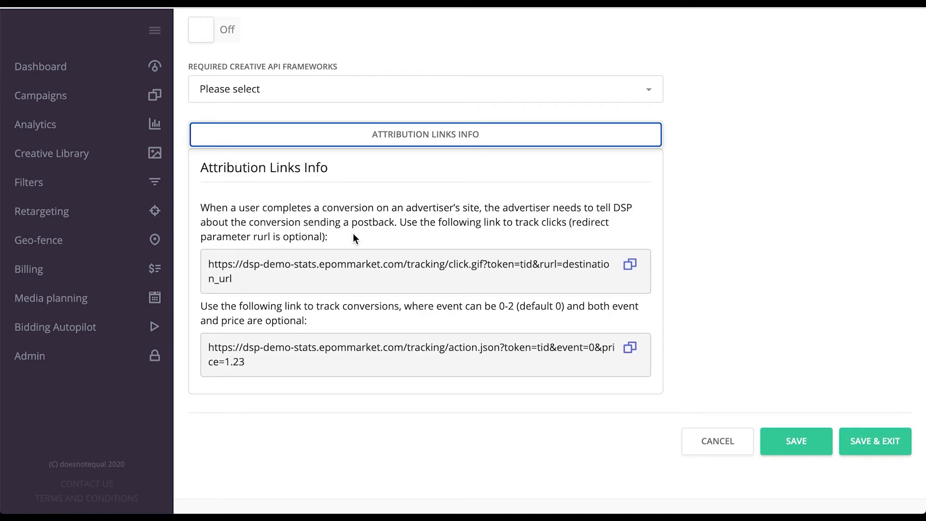
mouse_move(323, 251)
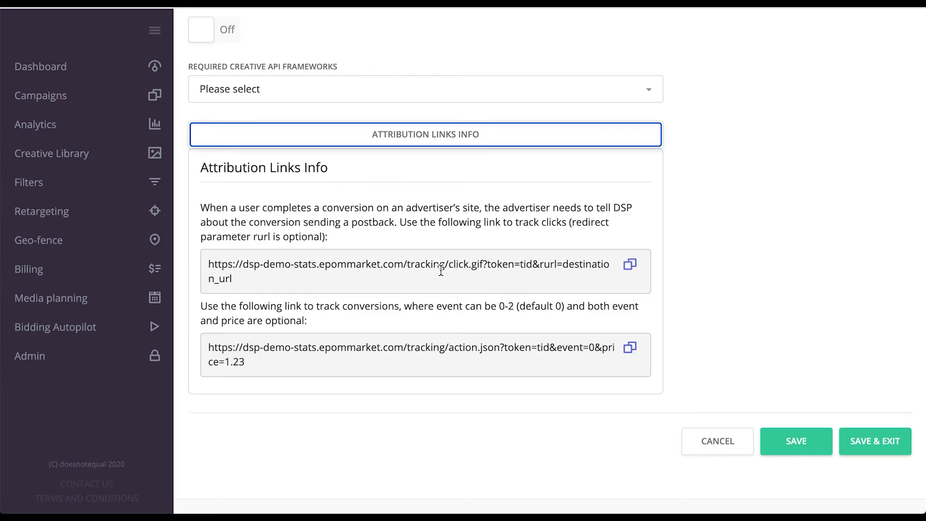
mouse_move(425, 285)
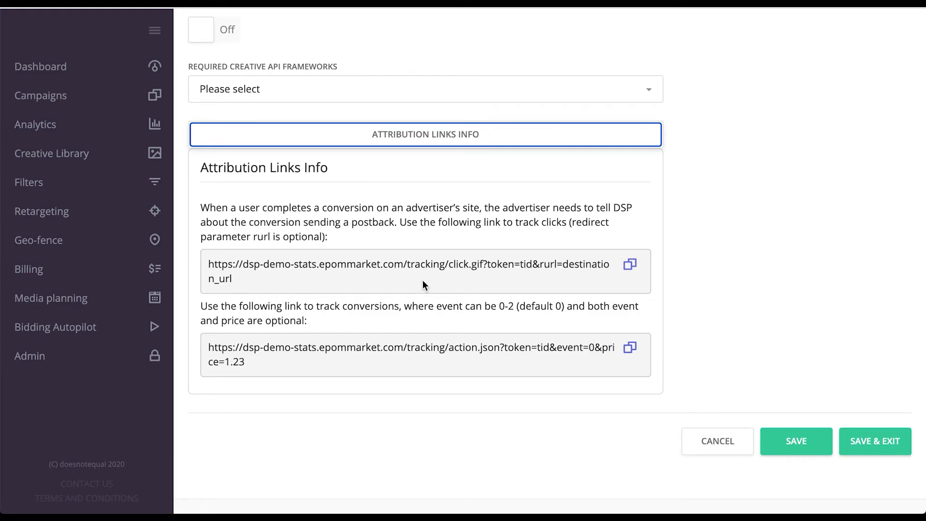
mouse_move(350, 283)
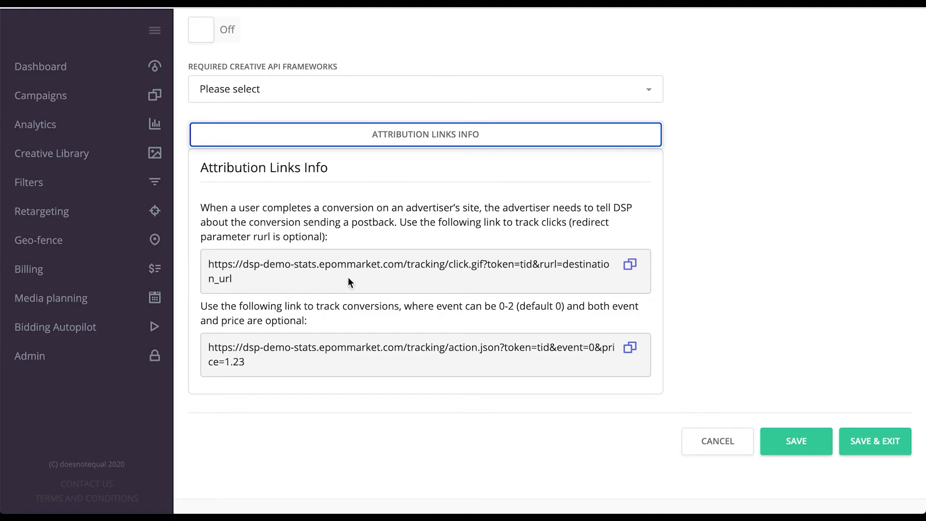